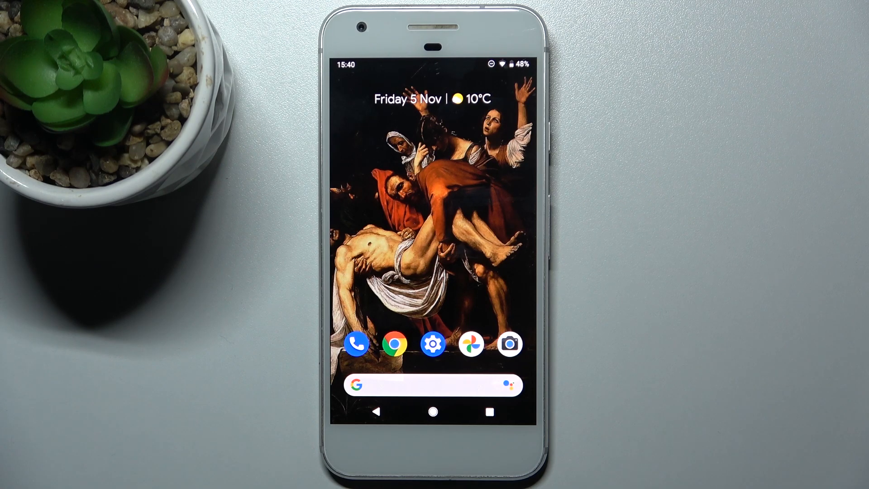
Step: Open the phone's Settings app from the home screen dock
{"action": "left_click", "coordinate": [433, 344]}
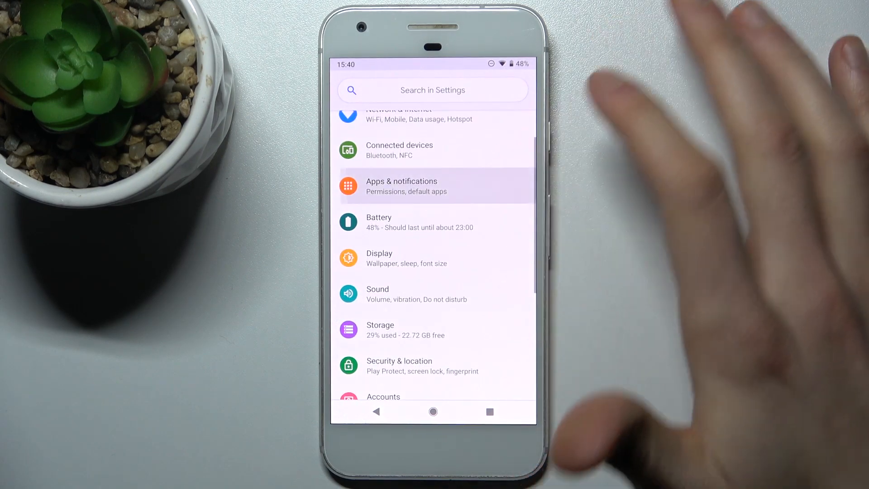
Step: Navigate Apps & notifications > Special app access > Install unknown apps to Chrome's permission page
{"action": "left_click", "coordinate": [401, 185]}
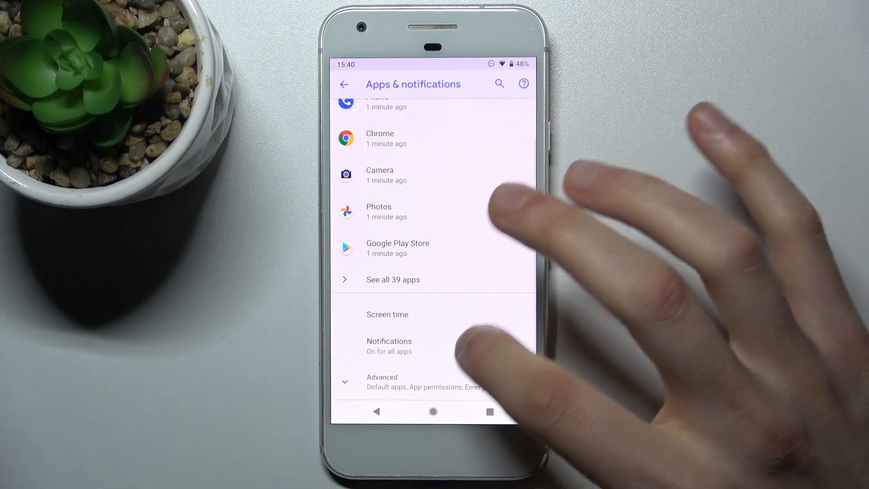
{"action": "scroll", "scroll_direction": "up", "scroll_amount": 3}
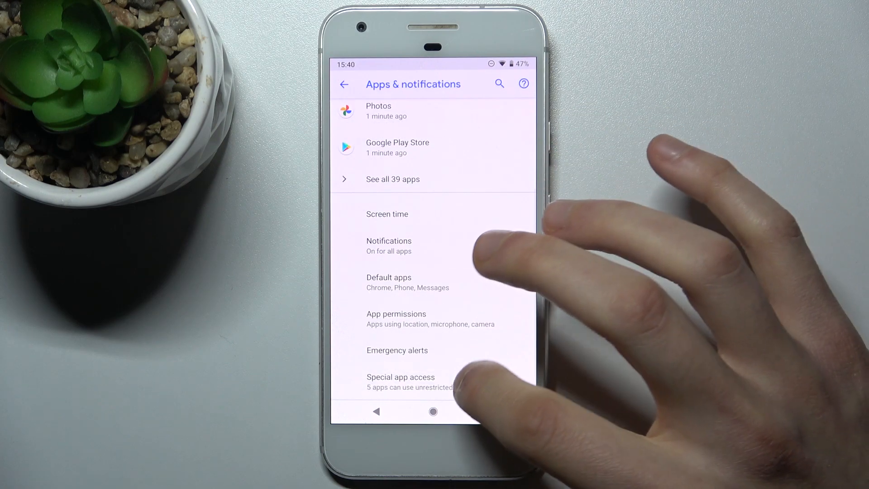
{"action": "left_click", "coordinate": [400, 377]}
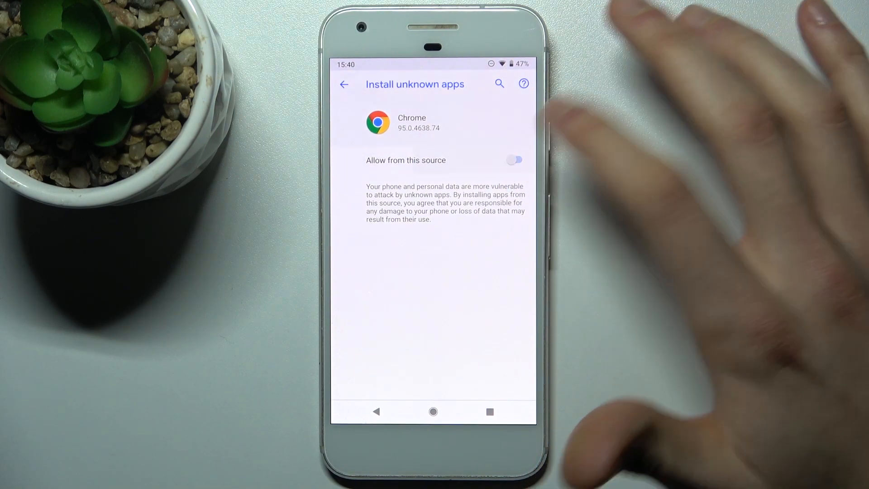
Step: Allow Chrome to install unknown apps and return to the source list
{"action": "left_click", "coordinate": [514, 159]}
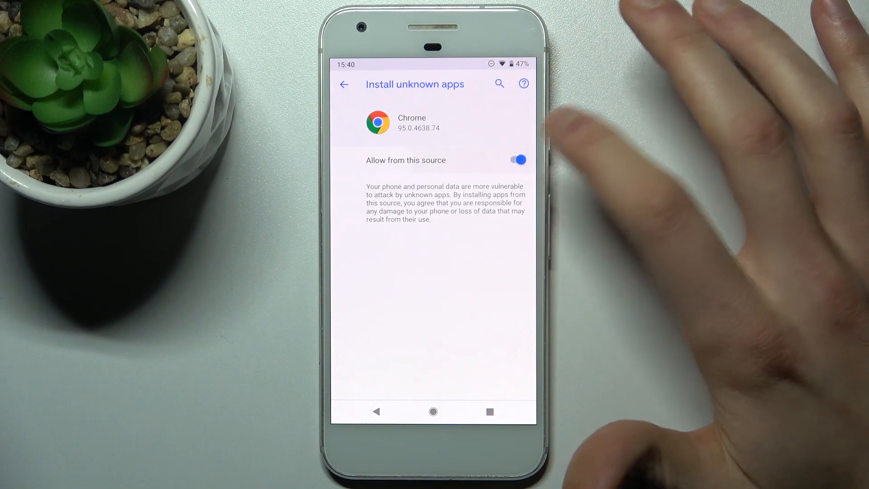
{"action": "left_click", "coordinate": [344, 83]}
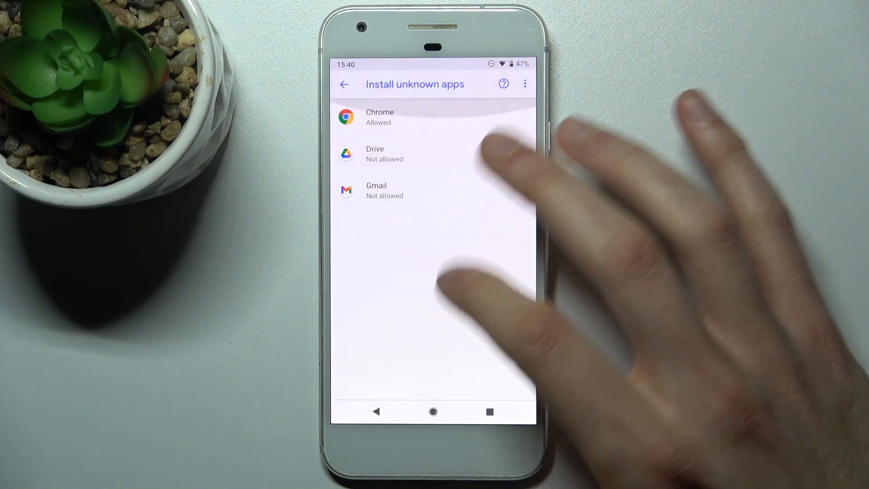
Step: Allow Drive to install unknown apps, then return to the home screen
{"action": "left_click", "coordinate": [384, 154]}
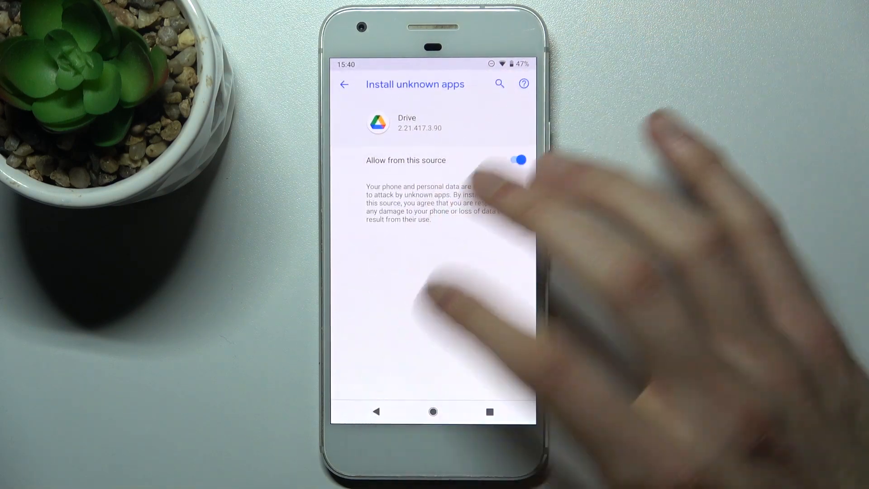
{"action": "left_click", "coordinate": [344, 85]}
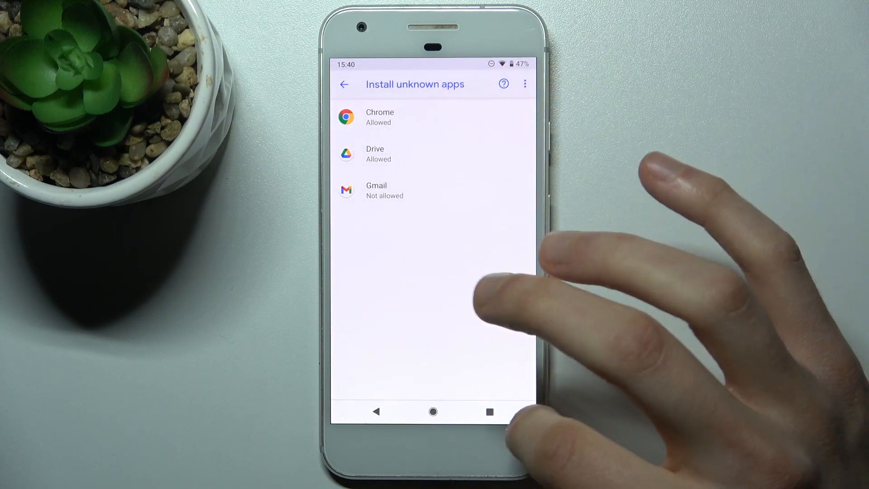
{"action": "left_click", "coordinate": [433, 411]}
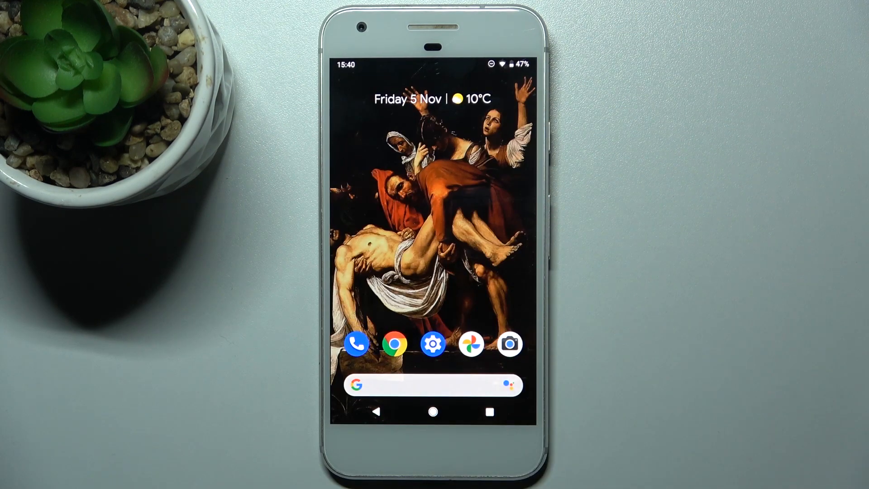